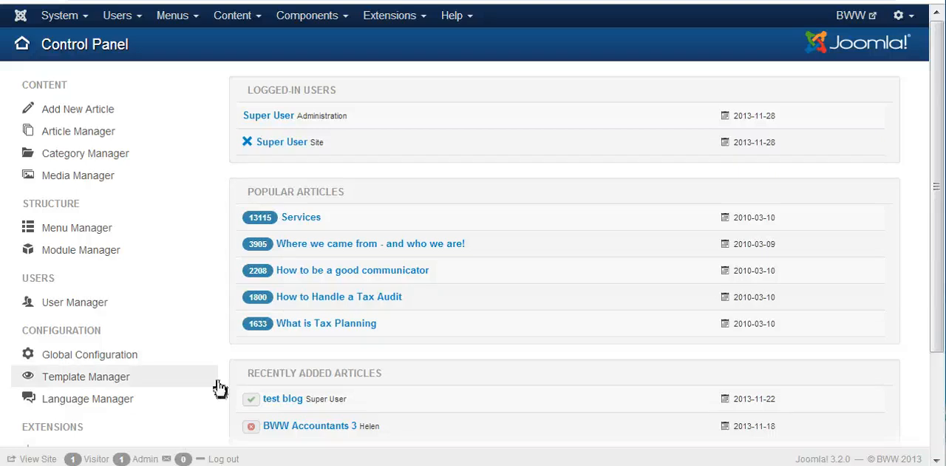
mouse_move(213, 357)
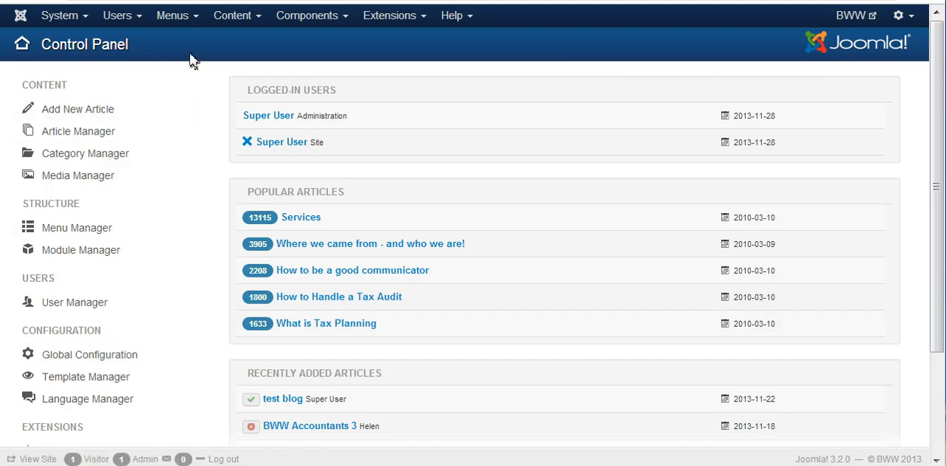
Step: Open the Top Menu's item list from the Menus menu
left_click(171, 14)
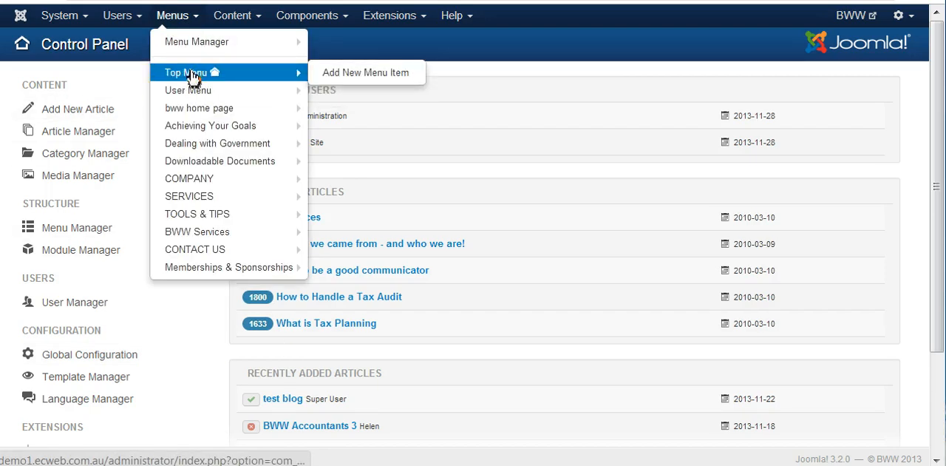
left_click(365, 72)
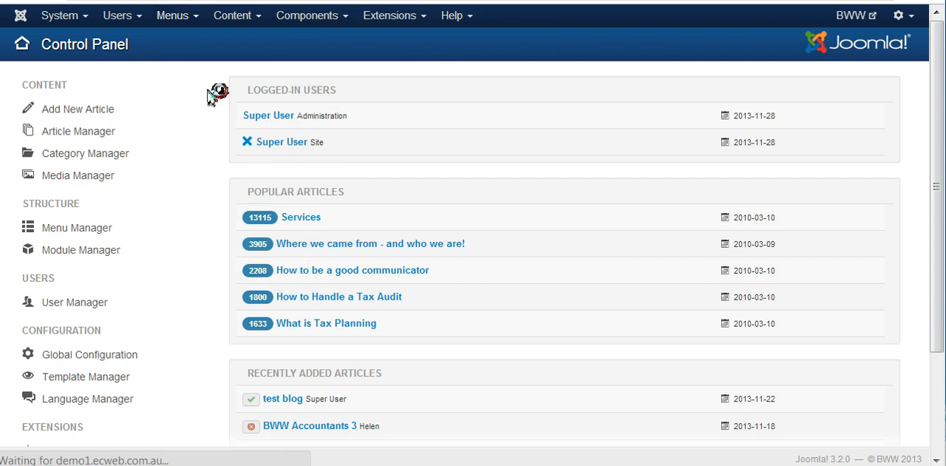
left_click(77, 228)
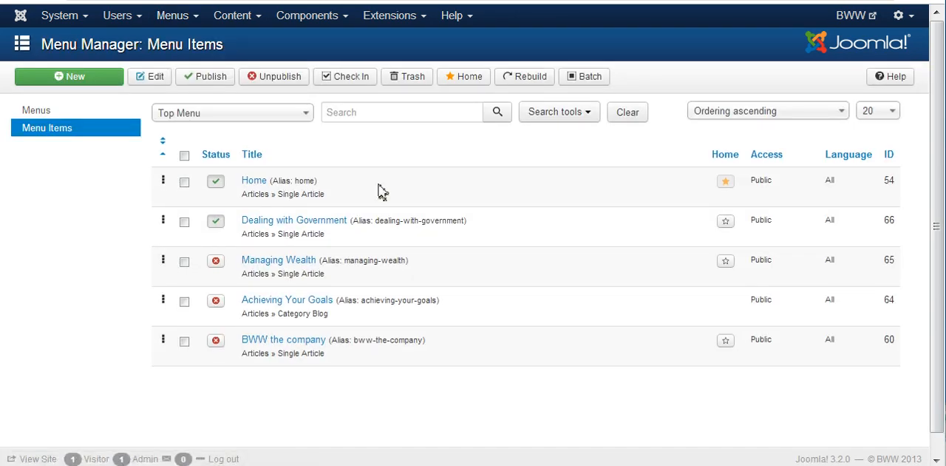
mouse_move(372, 152)
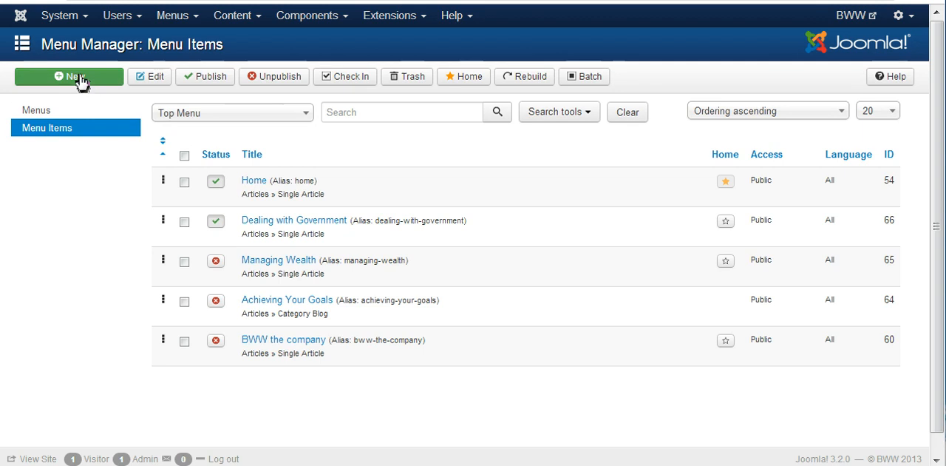
mouse_move(267, 169)
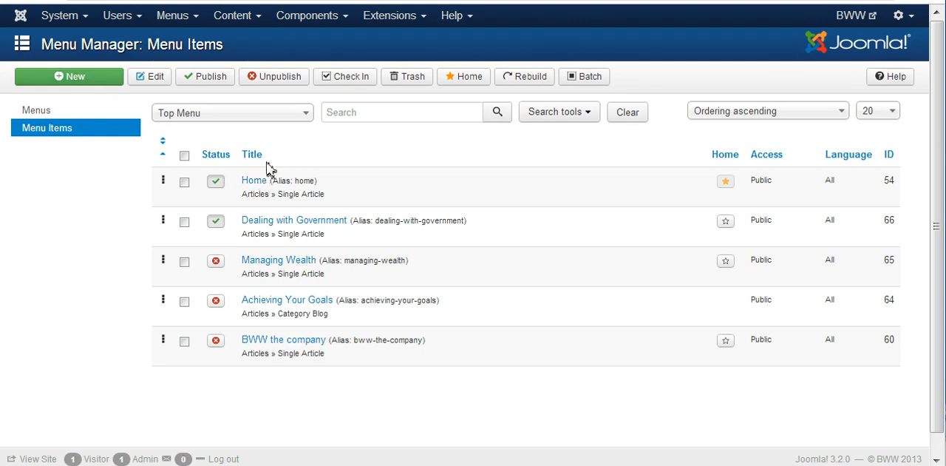
mouse_move(252, 154)
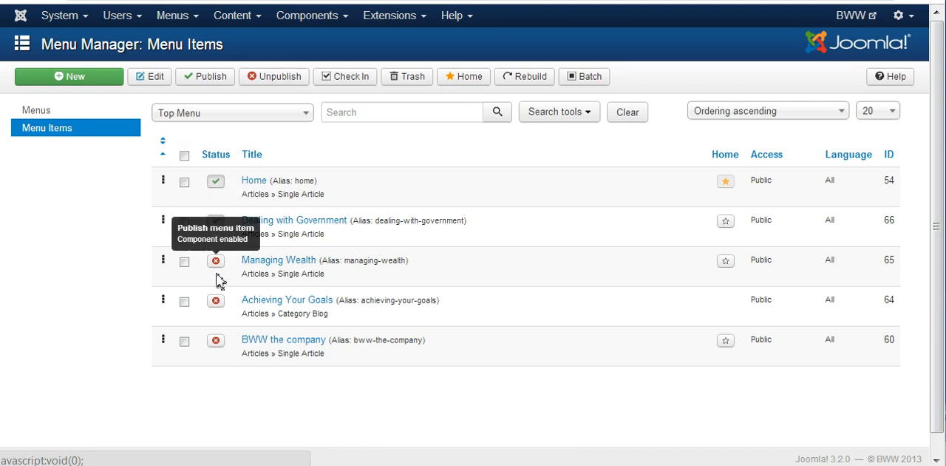
left_click(216, 219)
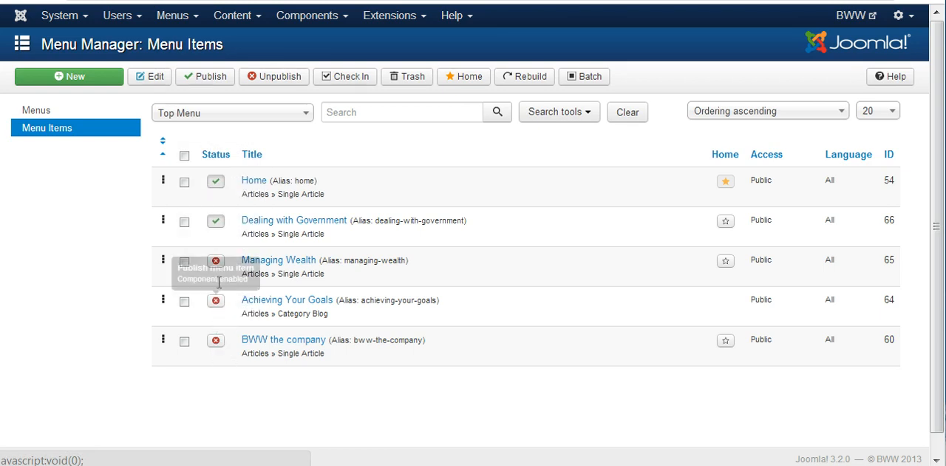
mouse_move(122, 274)
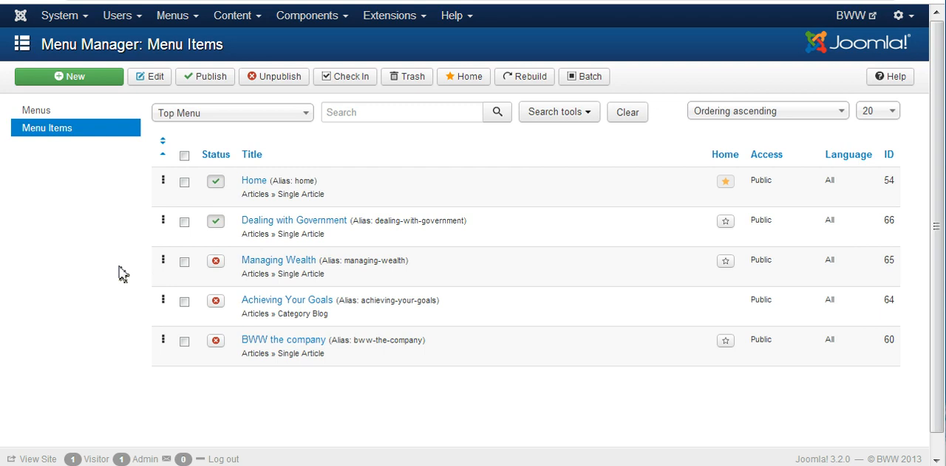
mouse_move(140, 177)
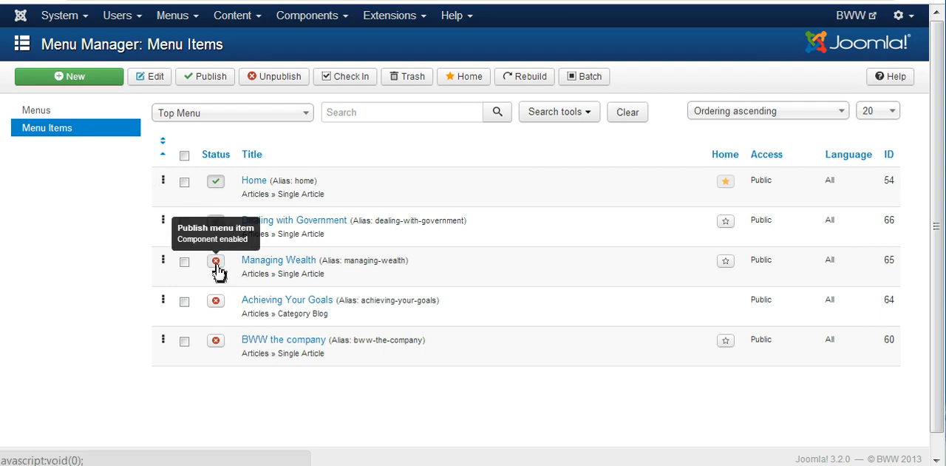
left_click(216, 260)
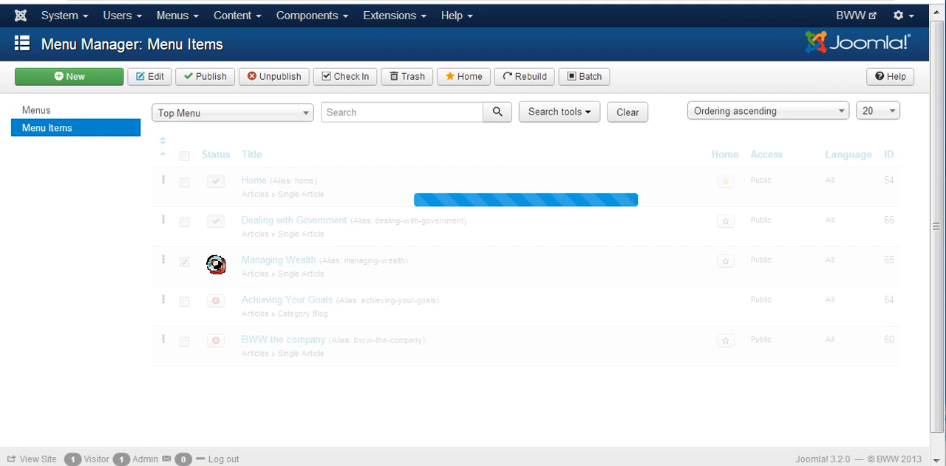
left_click(216, 263)
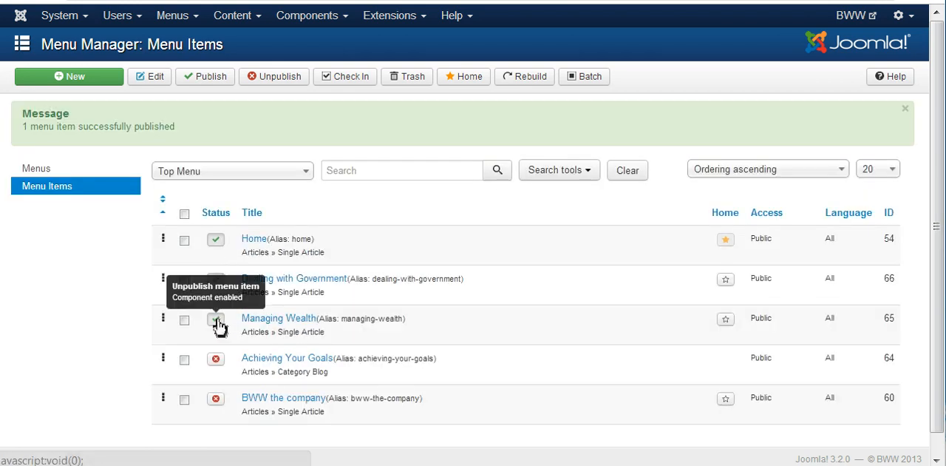
left_click(216, 319)
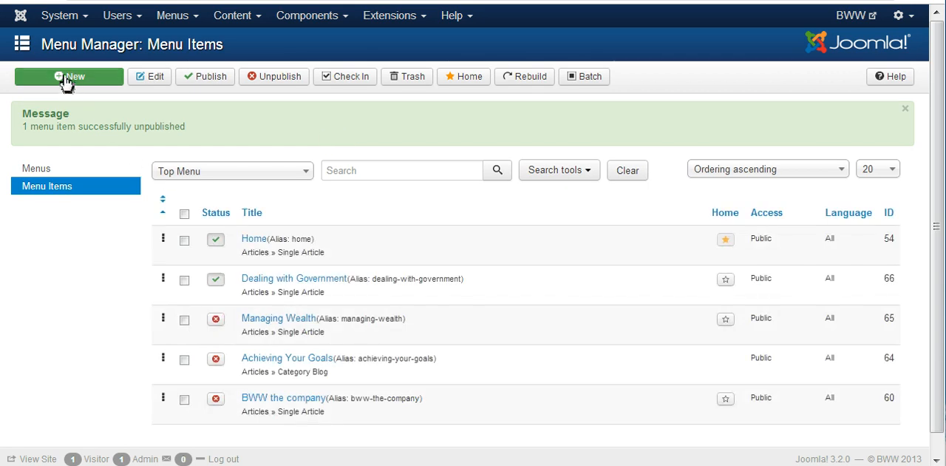
Step: Start a new Top Menu item and choose Text Separator as its type from System Links
left_click(68, 77)
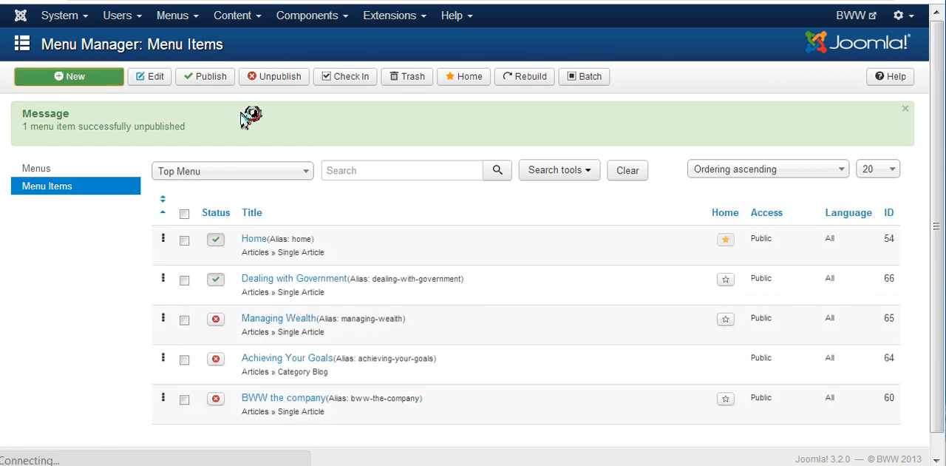
left_click(68, 76)
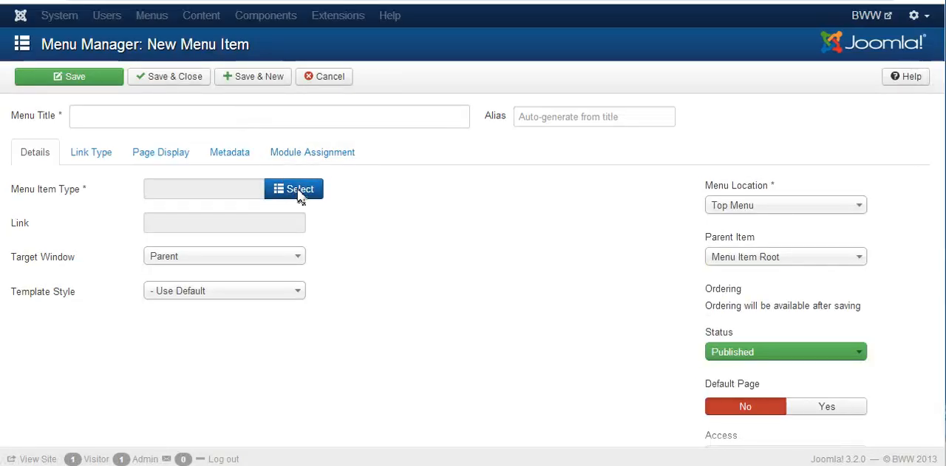
left_click(293, 189)
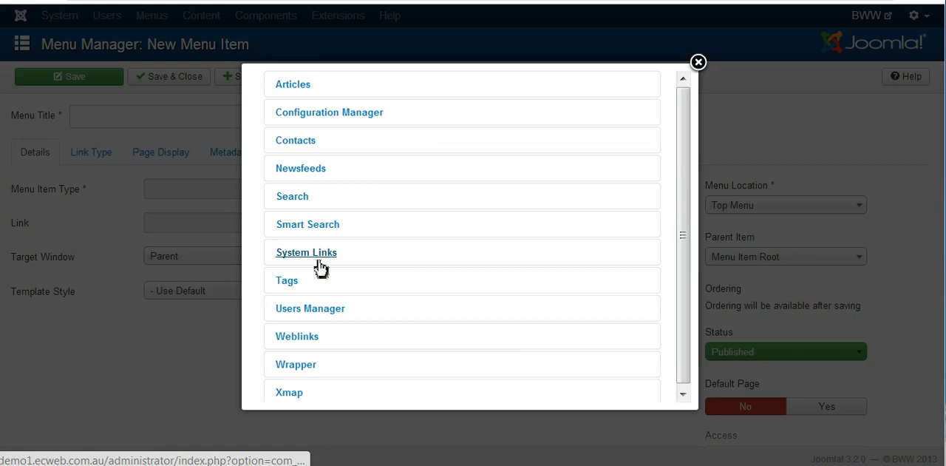
left_click(306, 251)
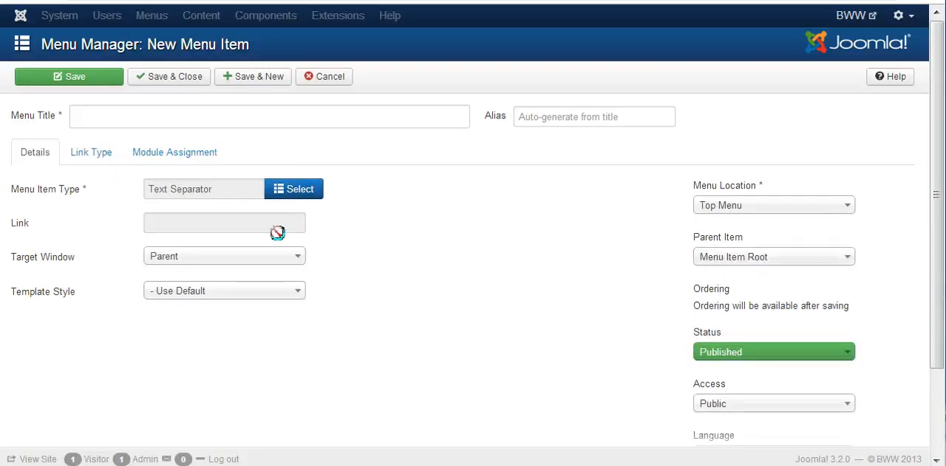
Step: Title the separator 'Main Links' and save and close it
left_click(269, 115)
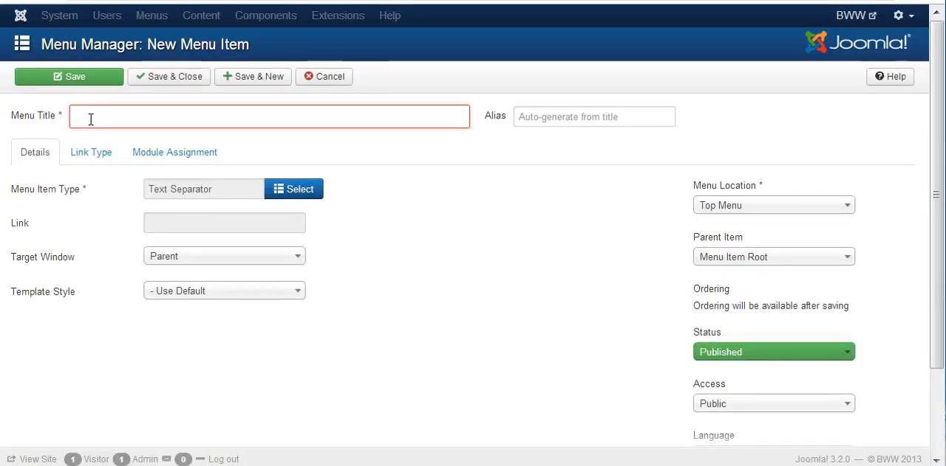
type("M")
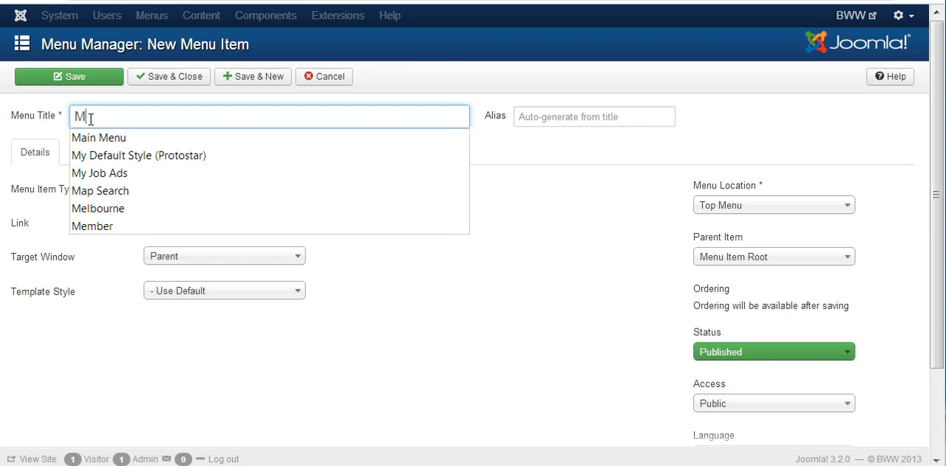
type("ain")
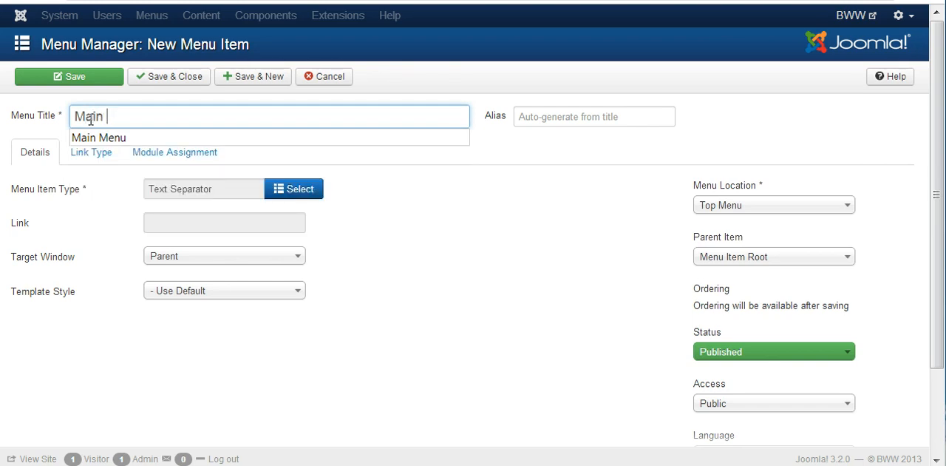
type("Links")
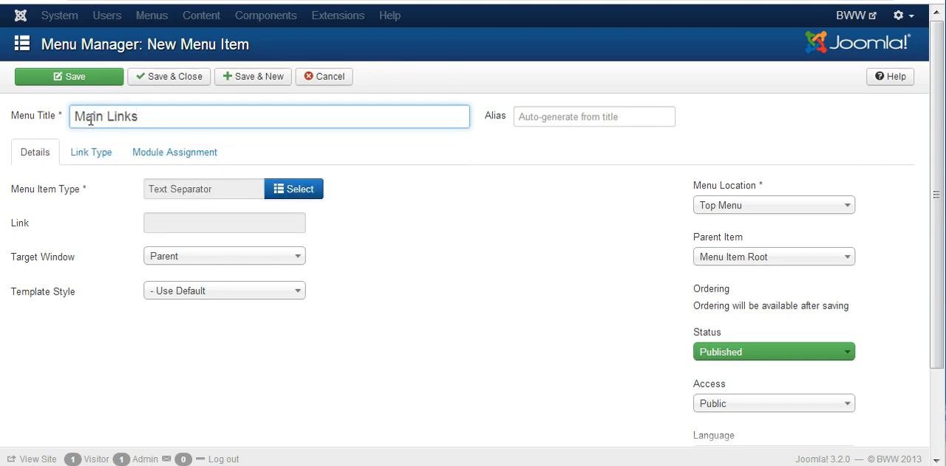
mouse_move(248, 82)
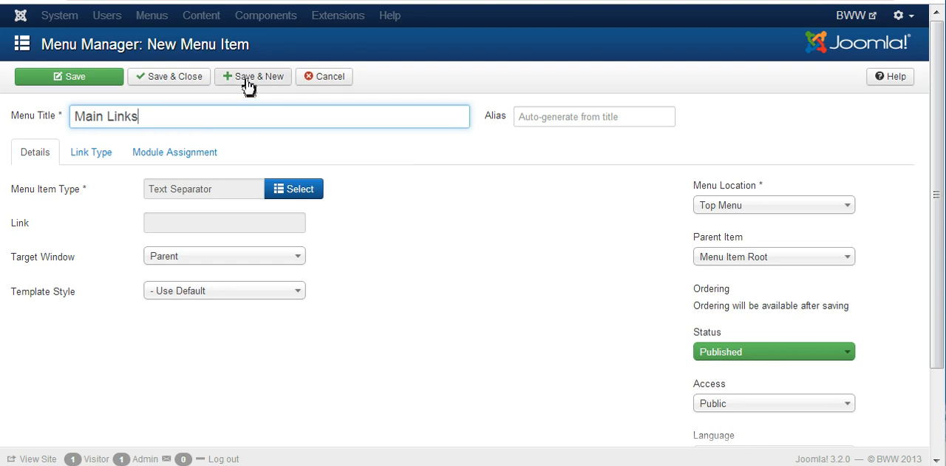
mouse_move(168, 77)
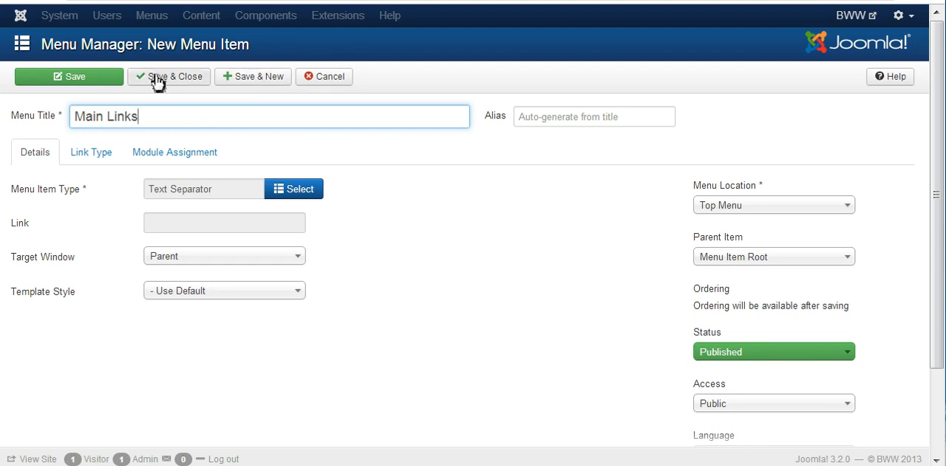
left_click(169, 77)
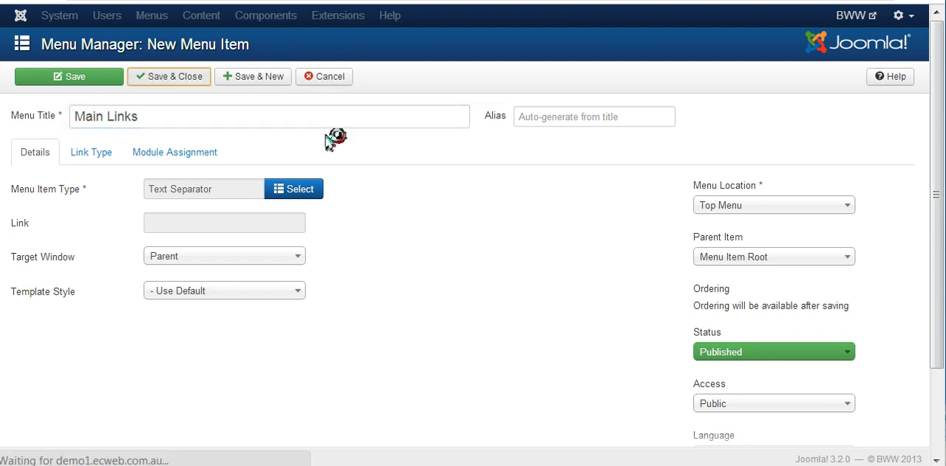
Step: Return to the Top Menu items list showing the saved Main Links separator
left_click(169, 77)
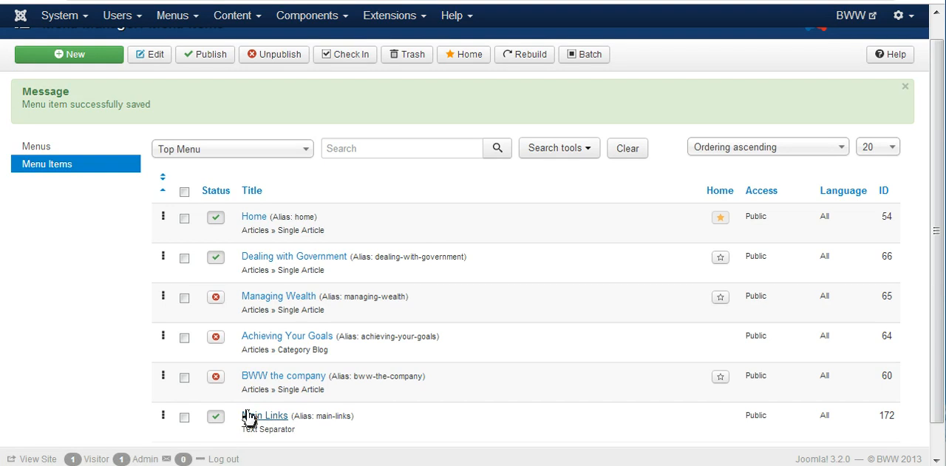
mouse_move(263, 413)
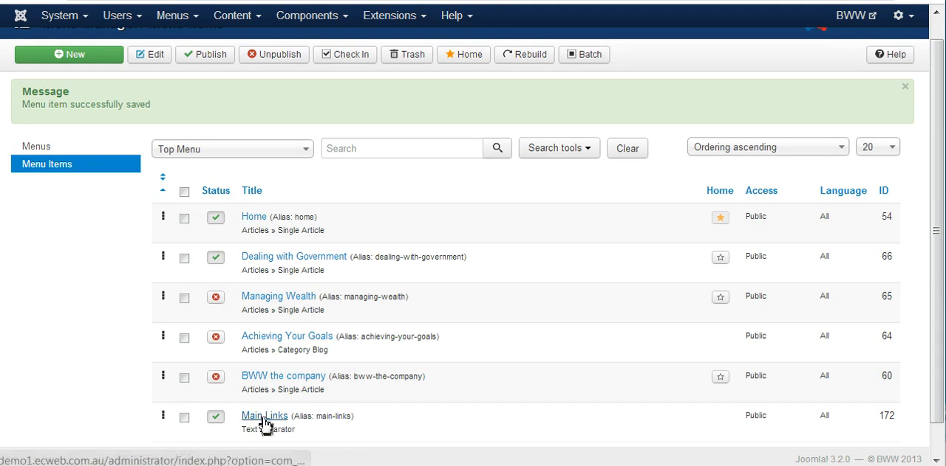
mouse_move(271, 421)
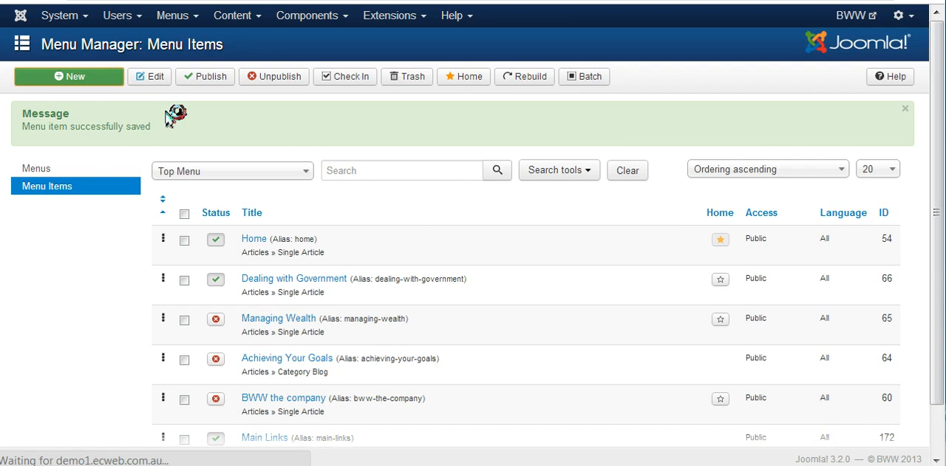
mouse_move(263, 139)
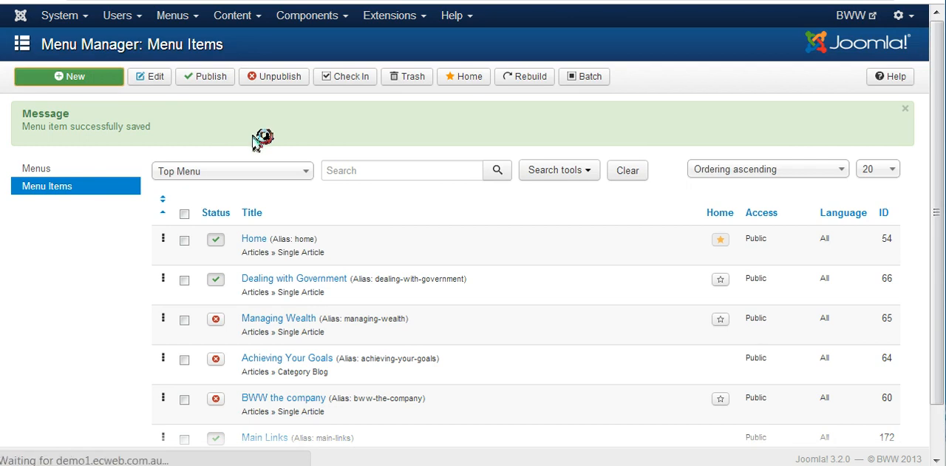
Step: Start a new Top Menu item of type Articles > Single Article
left_click(68, 77)
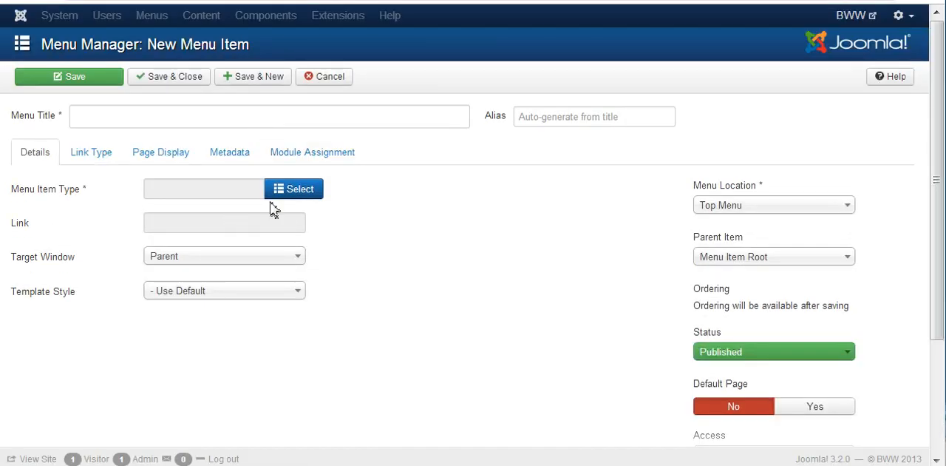
left_click(293, 189)
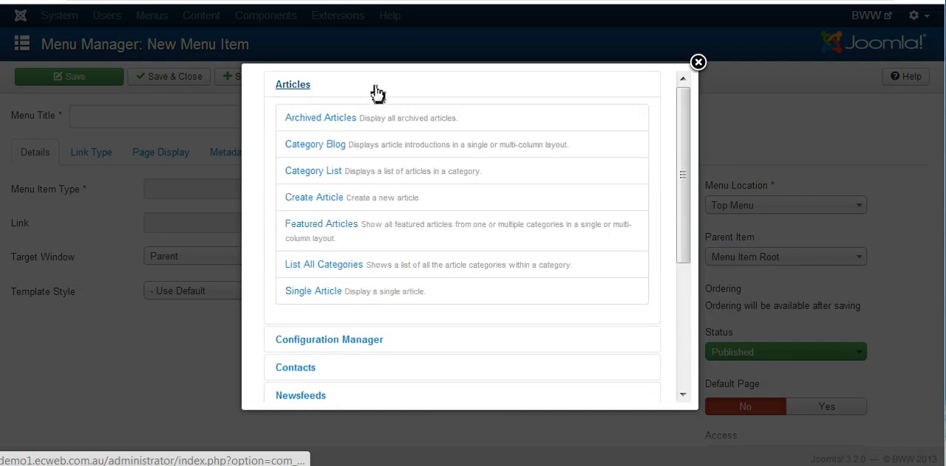
mouse_move(314, 290)
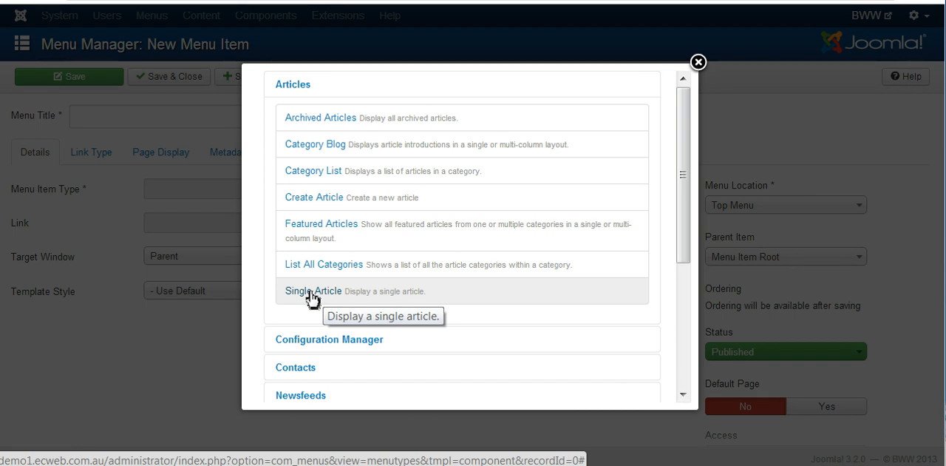
left_click(310, 290)
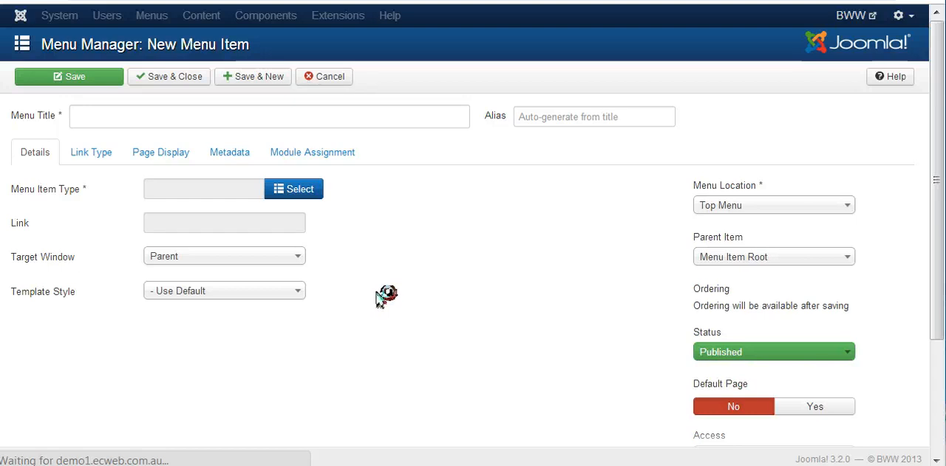
Step: Link the item to the article '11 Common Myths'
left_click(293, 189)
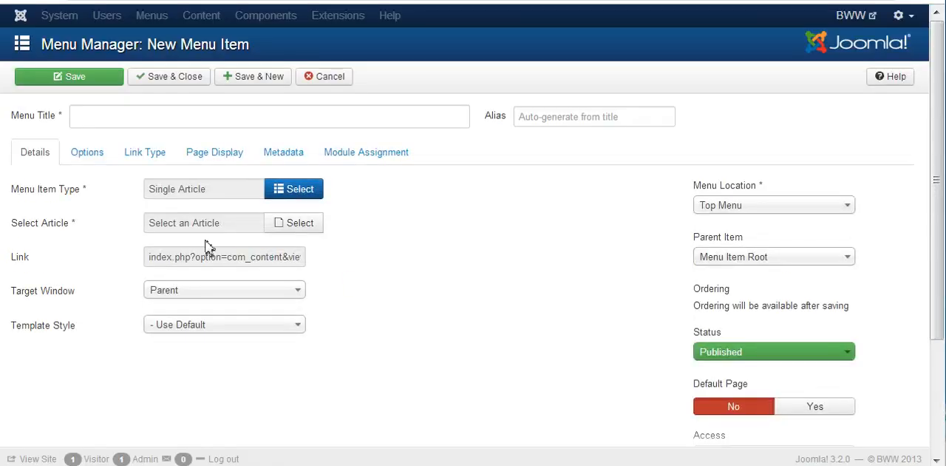
left_click(293, 222)
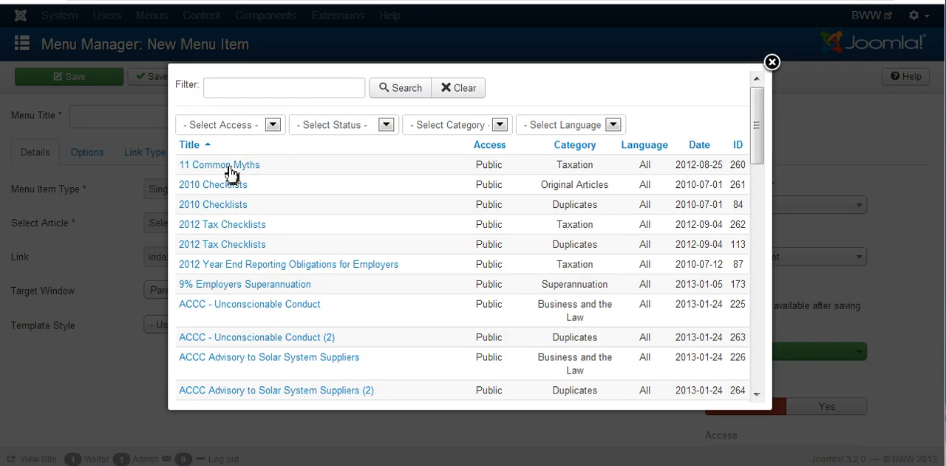
mouse_move(219, 164)
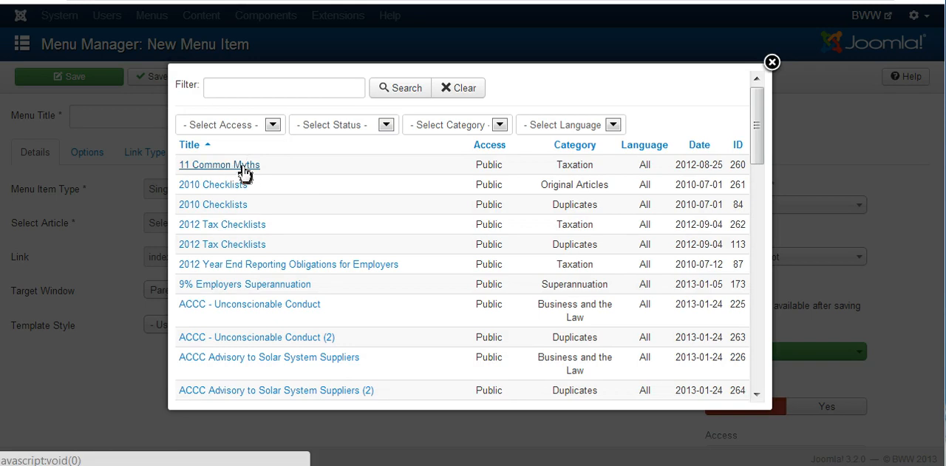
left_click(219, 164)
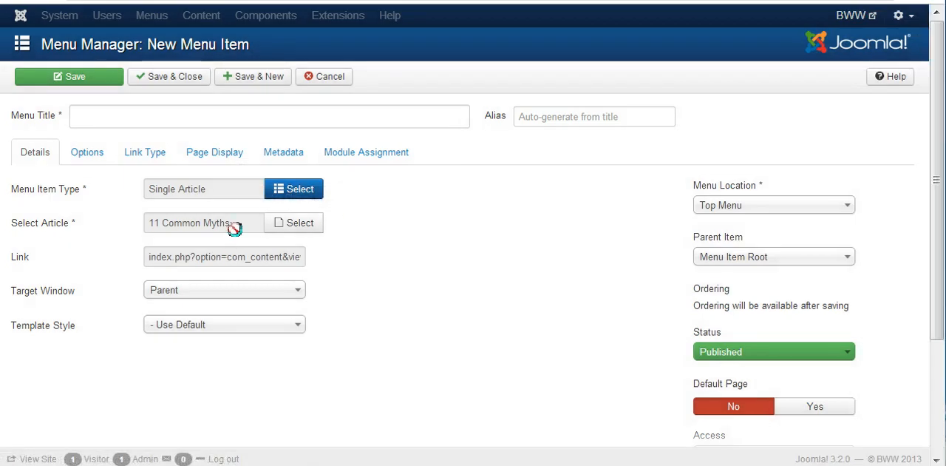
Step: Title the item '11 Common Myths', set its parent to Main Links, and save and close
left_click(269, 115)
type("11 Common Myths")
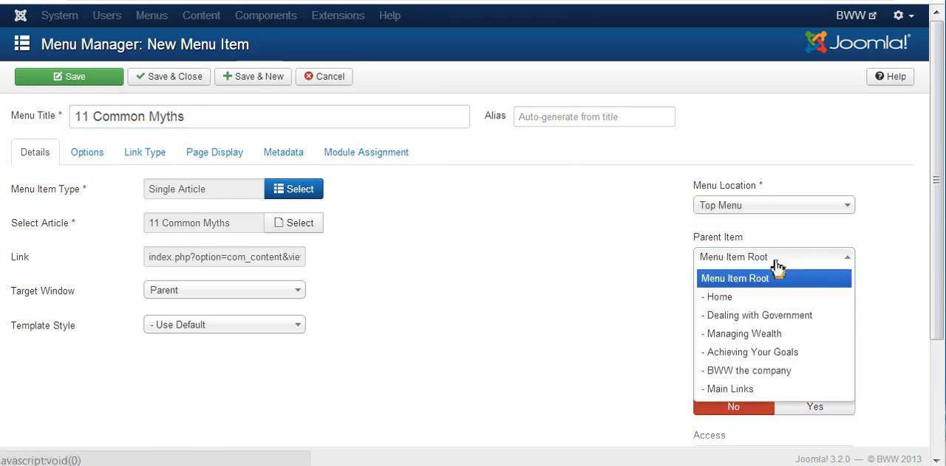
mouse_move(747, 387)
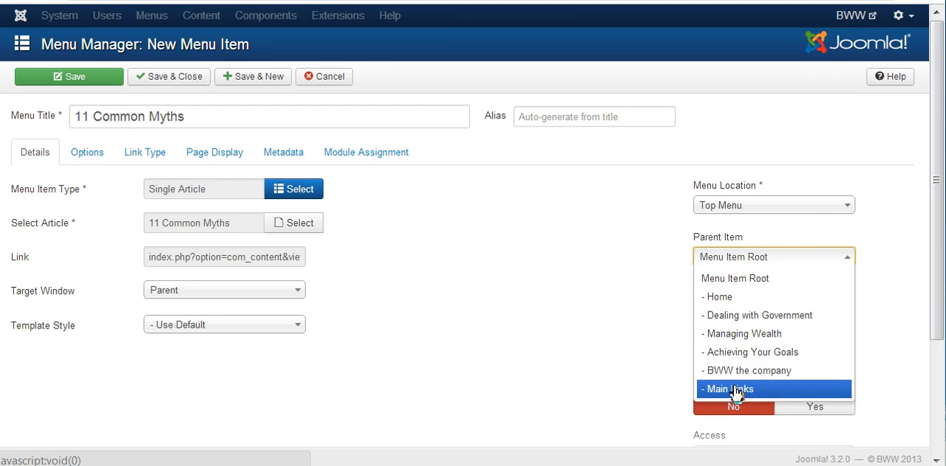
left_click(727, 387)
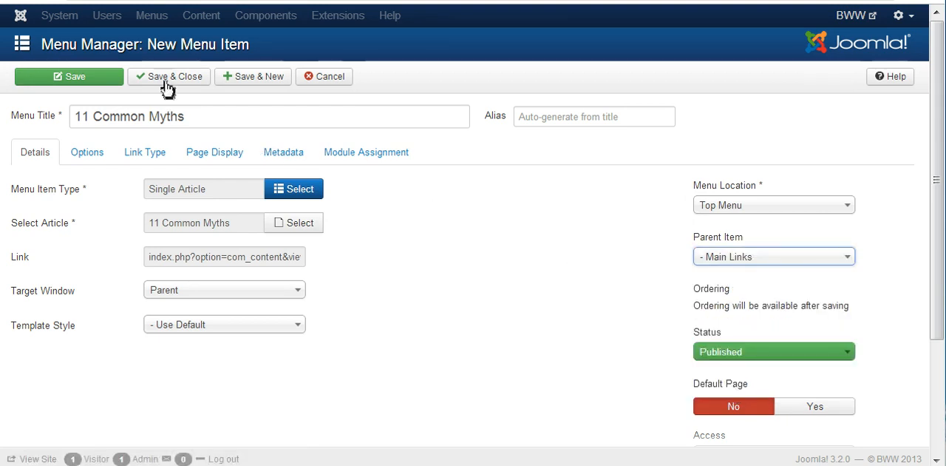
left_click(168, 76)
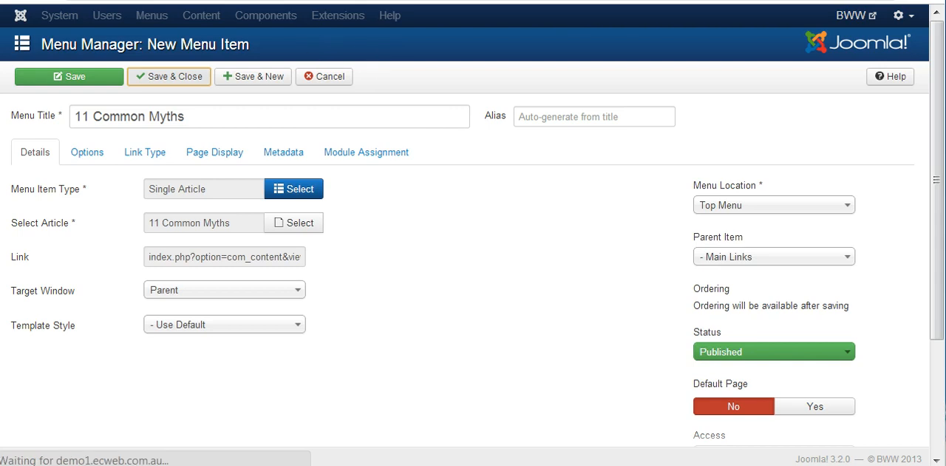
left_click(169, 77)
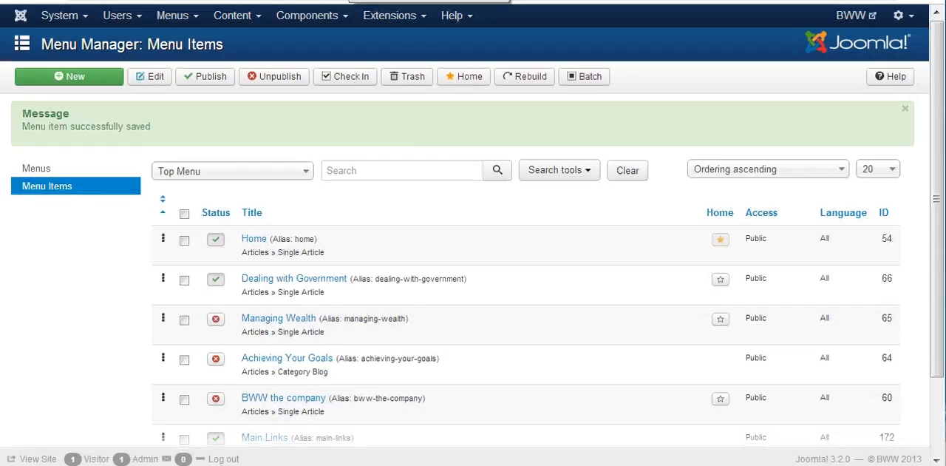
Step: View the public site to check Main Links with its 11 Common Myths drop-down
left_click(37, 458)
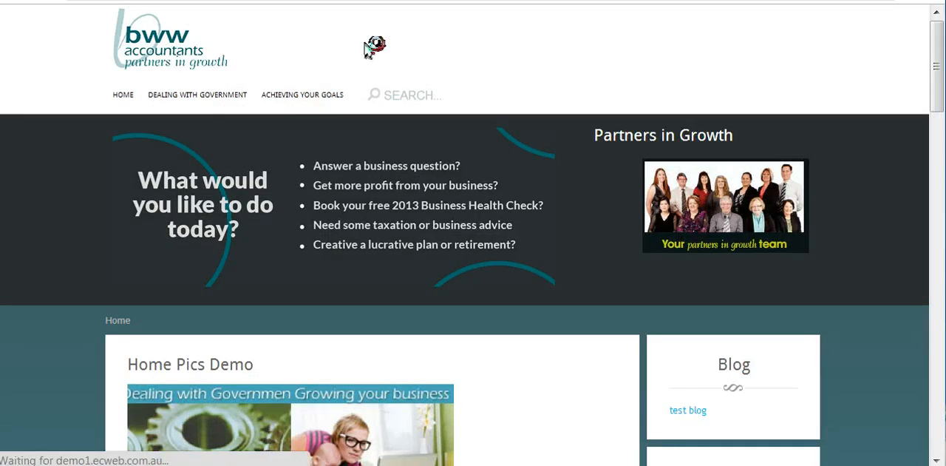
mouse_move(379, 37)
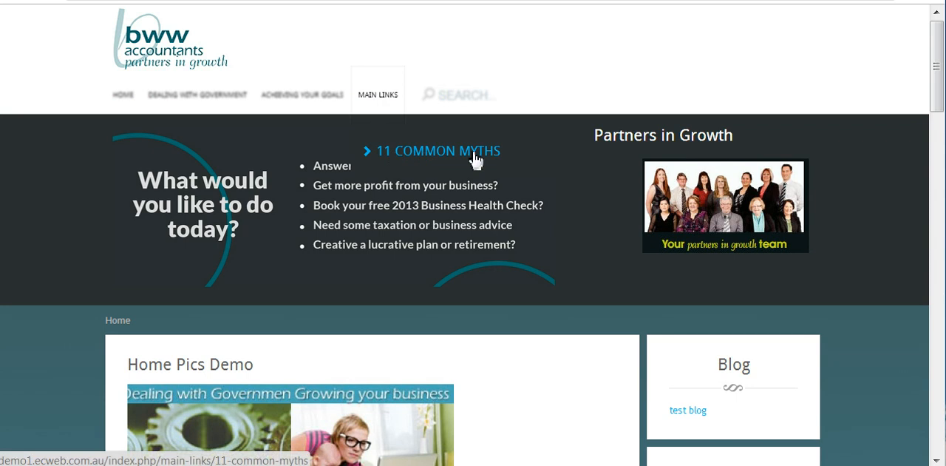
mouse_move(399, 155)
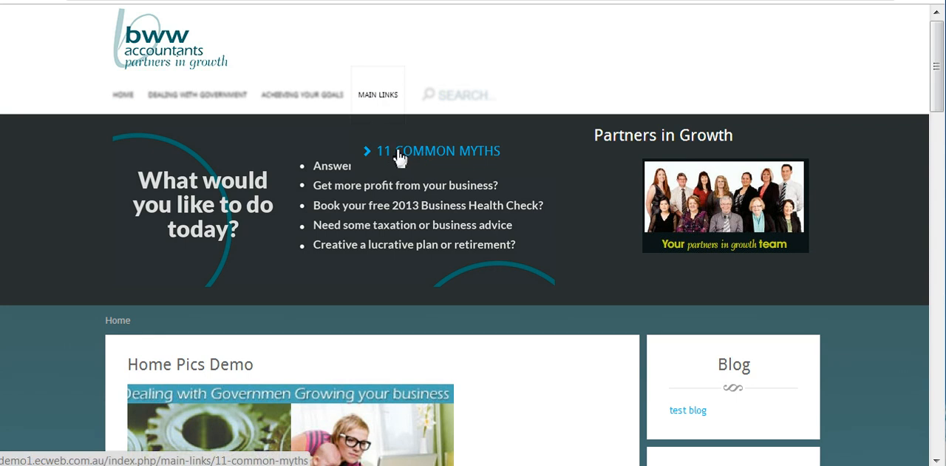